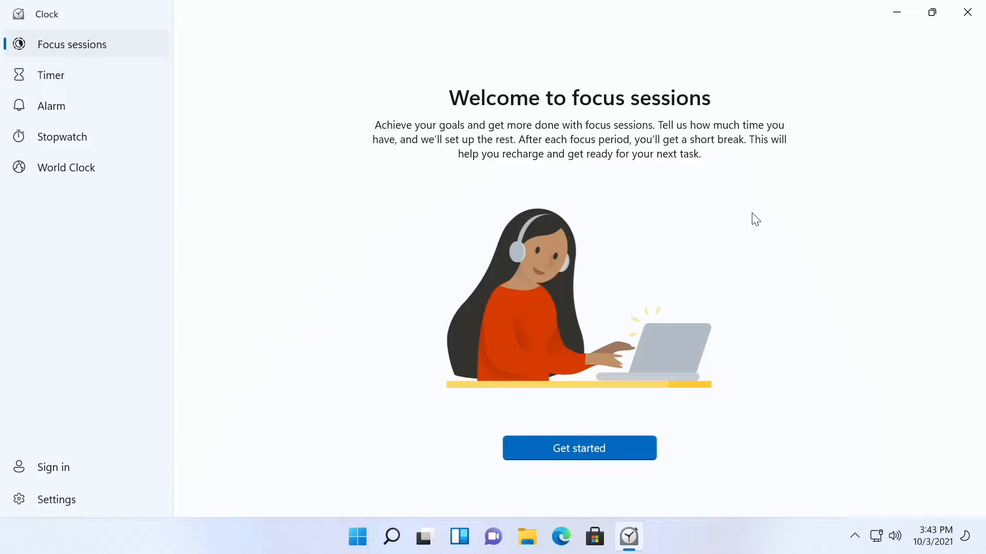
{"action": "mouse_move", "coordinate": [97, 52]}
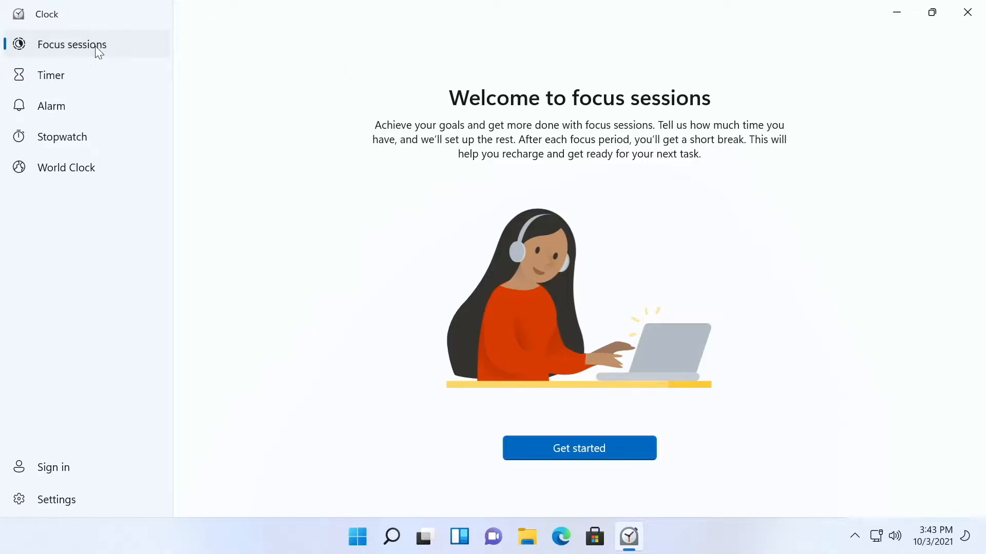
Close the Clock app from the focus sessions welcome page, leaving the desktop.
{"action": "left_click", "coordinate": [967, 11]}
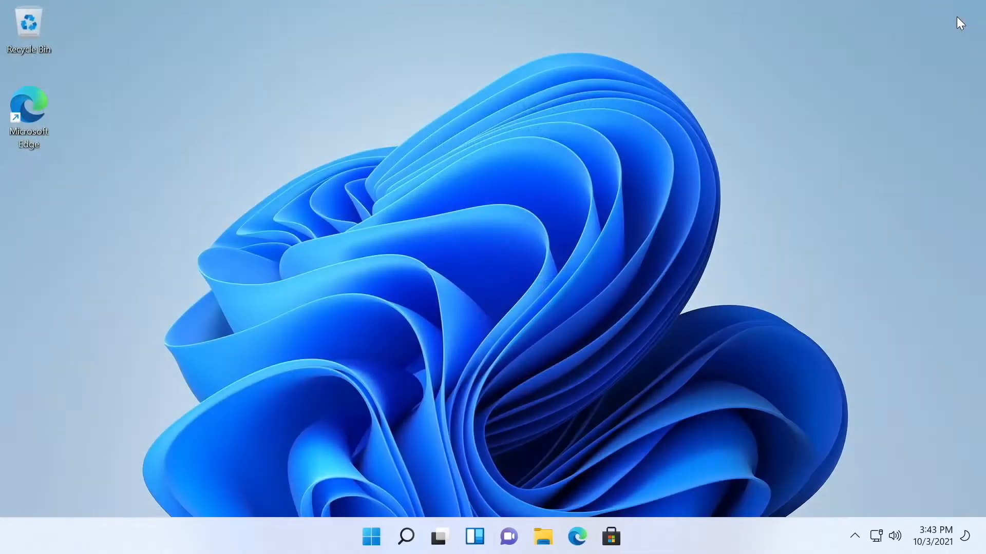
{"action": "left_click", "coordinate": [372, 537]}
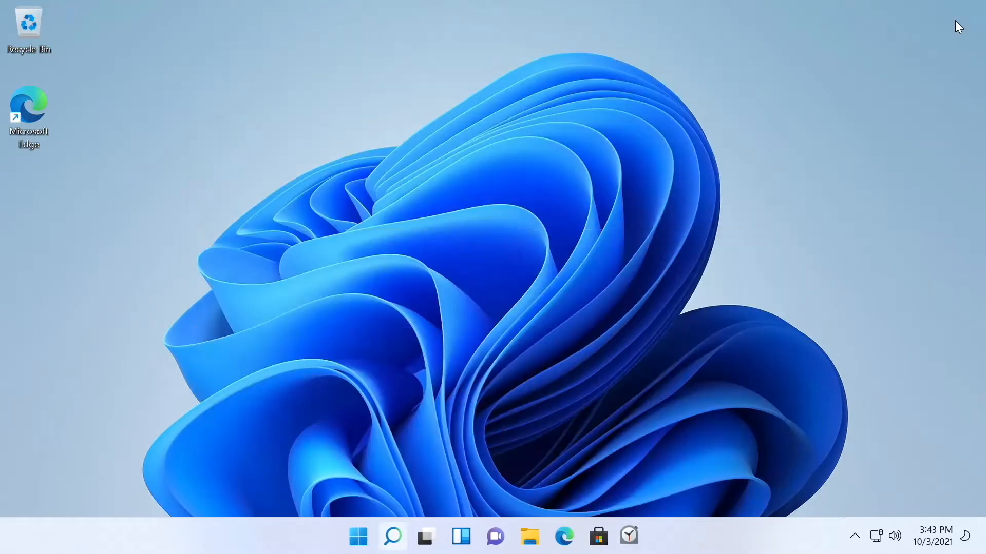
Relaunch Clock from the taskbar onto the focus sessions welcome page.
{"action": "left_click", "coordinate": [627, 536]}
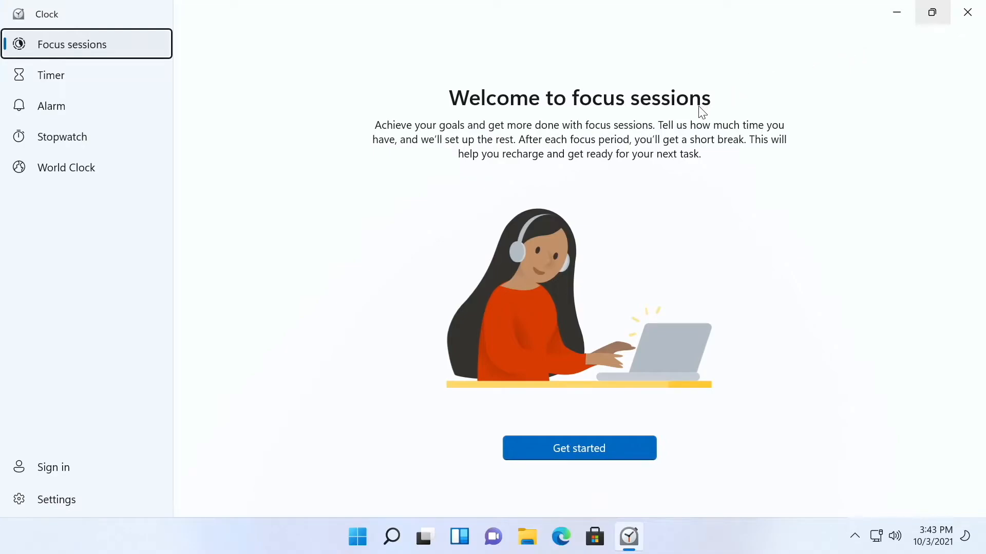
{"action": "mouse_move", "coordinate": [110, 51]}
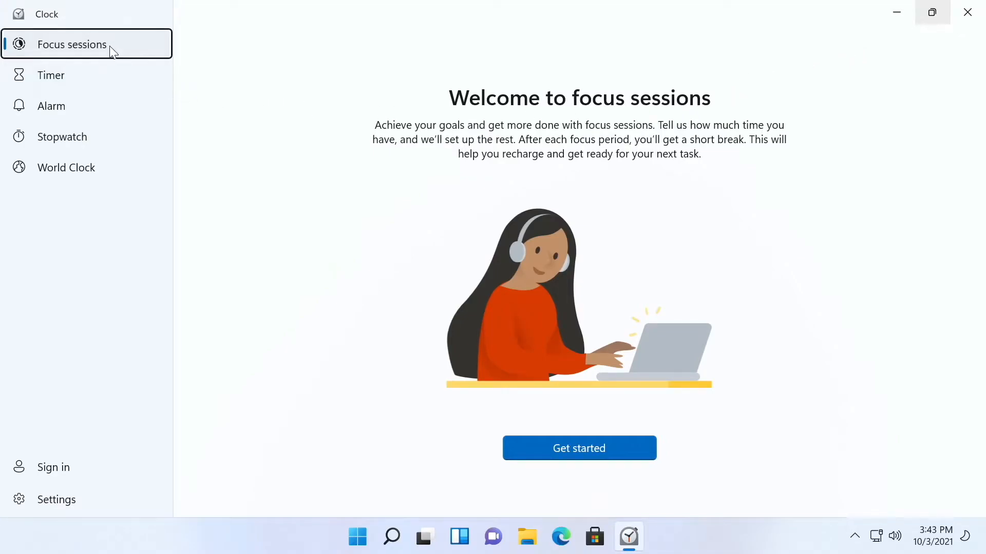
{"action": "mouse_move", "coordinate": [259, 79]}
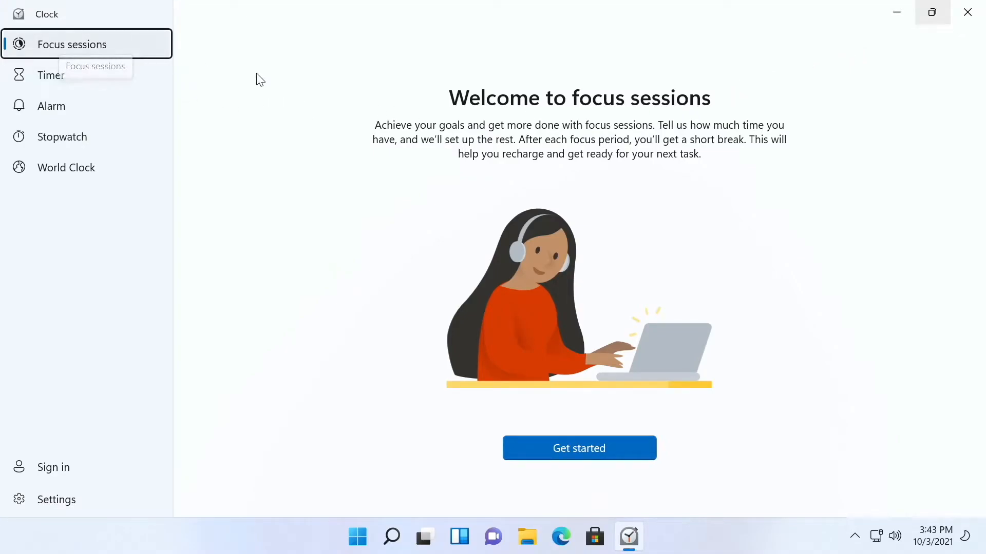
{"action": "mouse_move", "coordinate": [326, 125]}
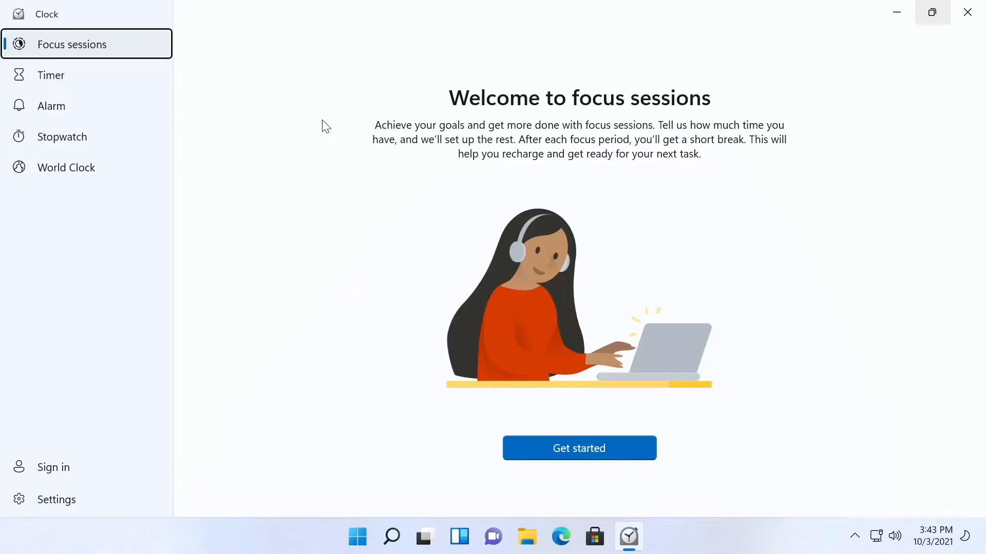
{"action": "mouse_move", "coordinate": [543, 264]}
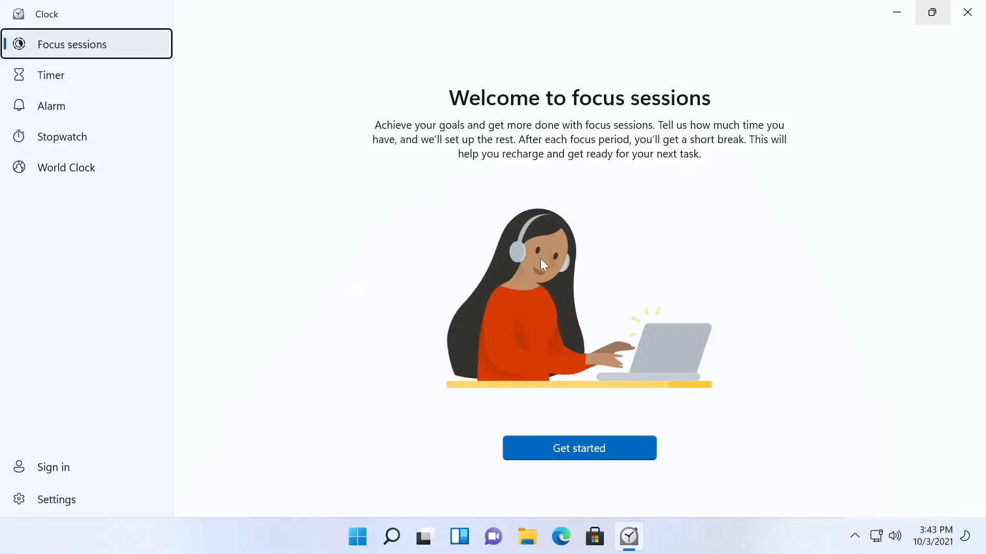
Get started, reaching the setup page with a default 30-minute session.
{"action": "left_click", "coordinate": [579, 447]}
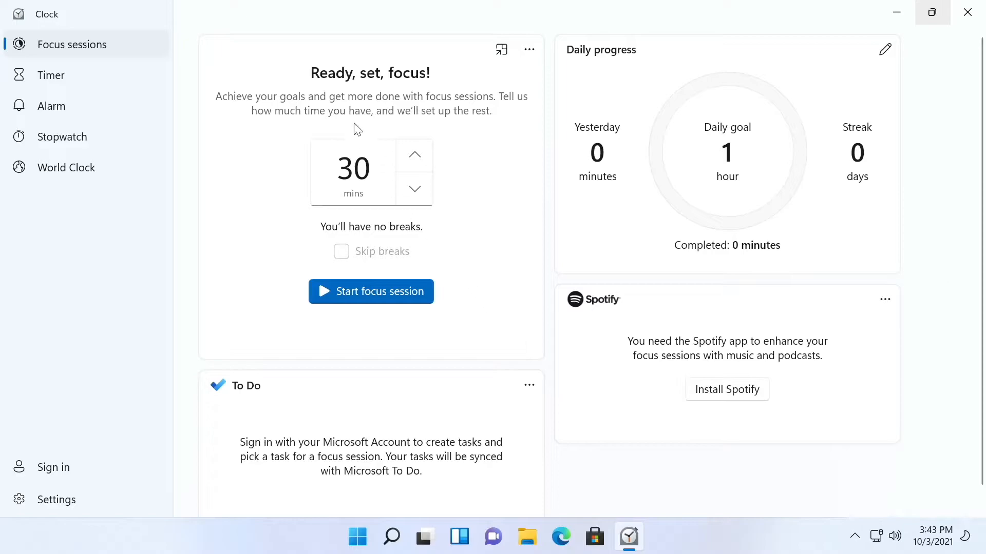
{"action": "mouse_move", "coordinate": [388, 100]}
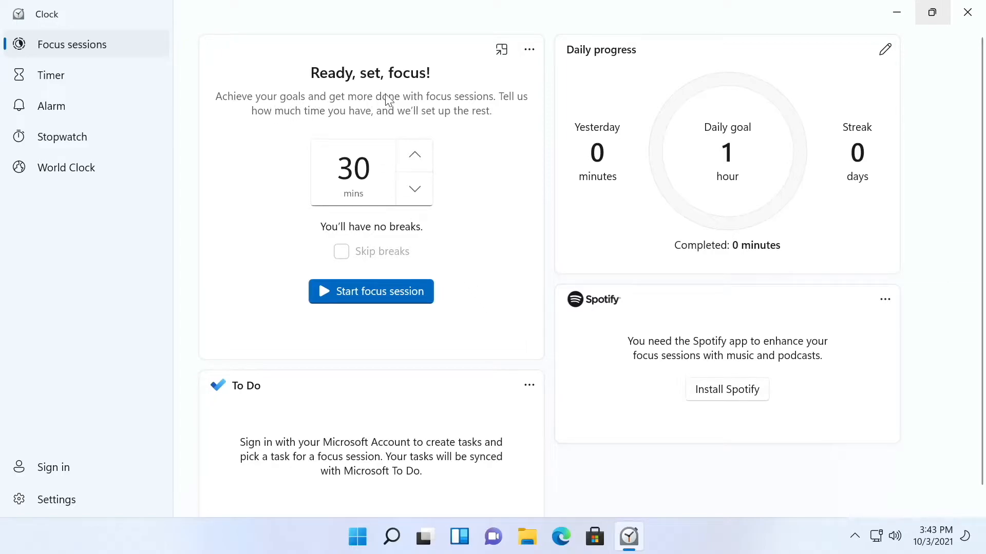
{"action": "mouse_move", "coordinate": [302, 148]}
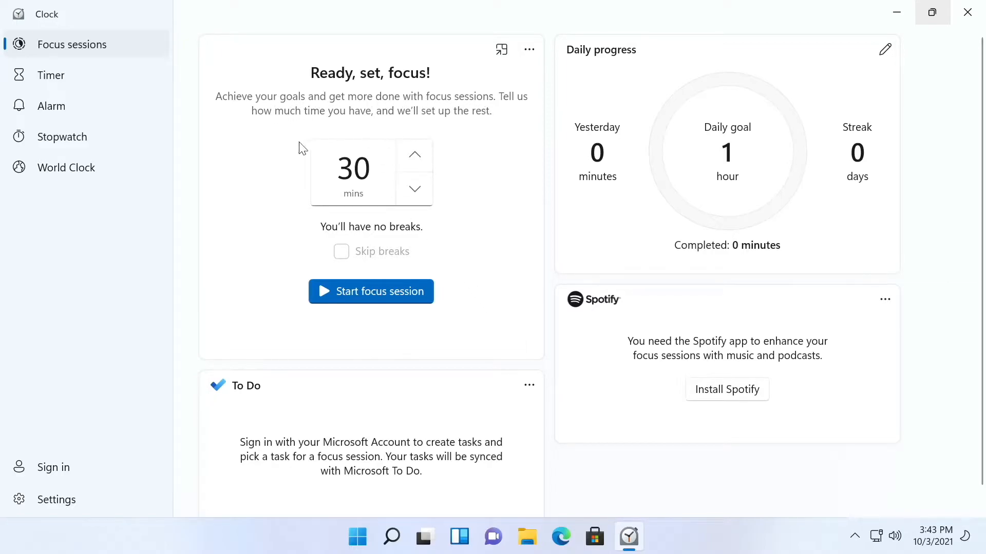
{"action": "mouse_move", "coordinate": [349, 122]}
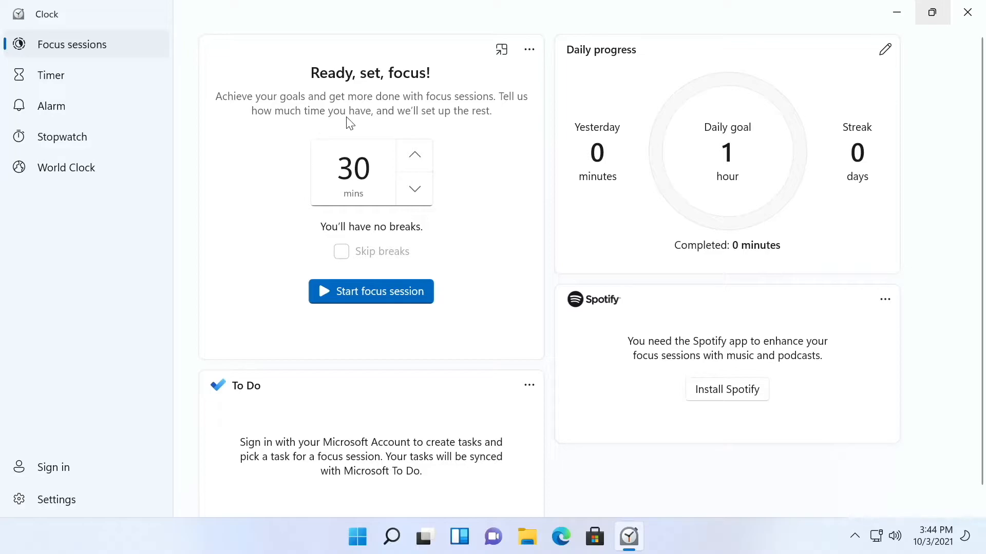
{"action": "mouse_move", "coordinate": [469, 126]}
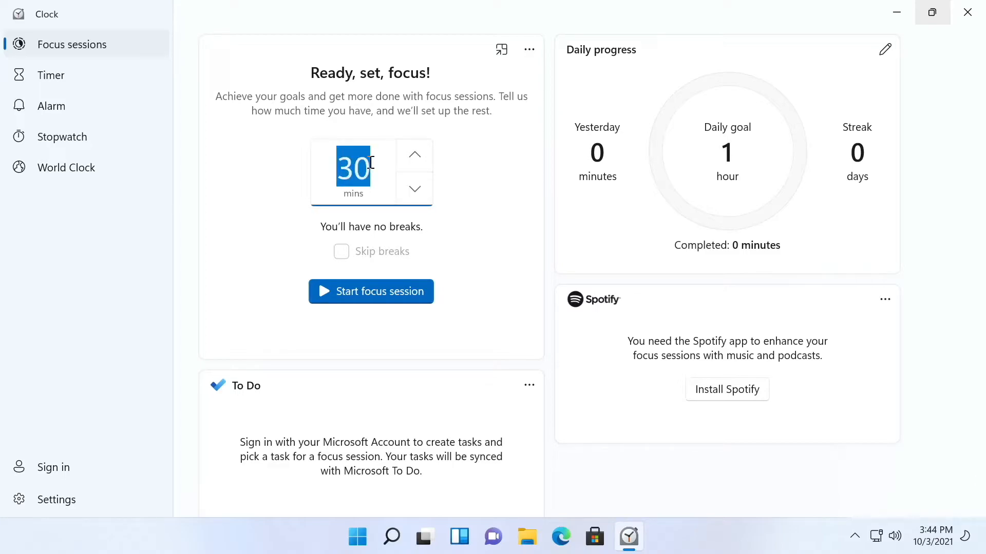
{"action": "left_click", "coordinate": [414, 154]}
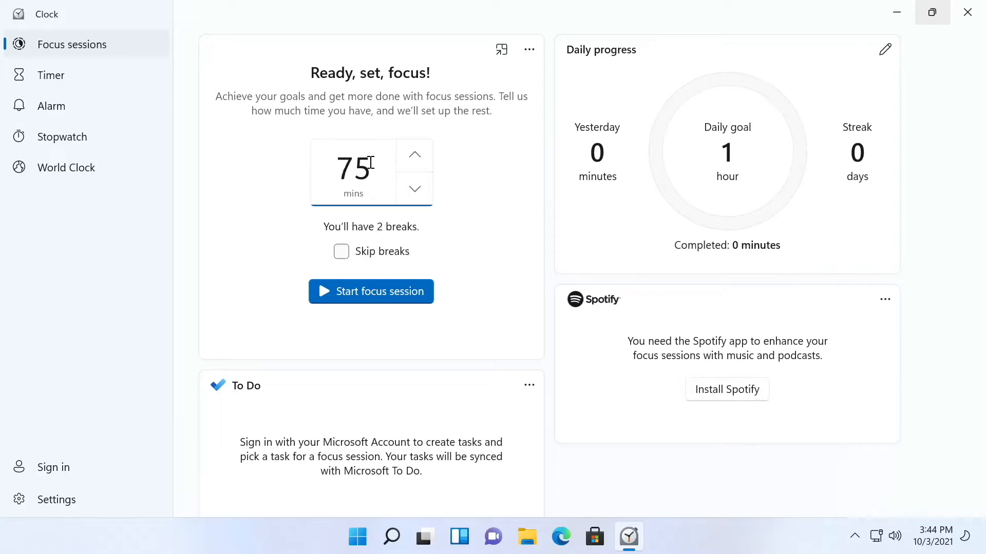
{"action": "left_click", "coordinate": [414, 188]}
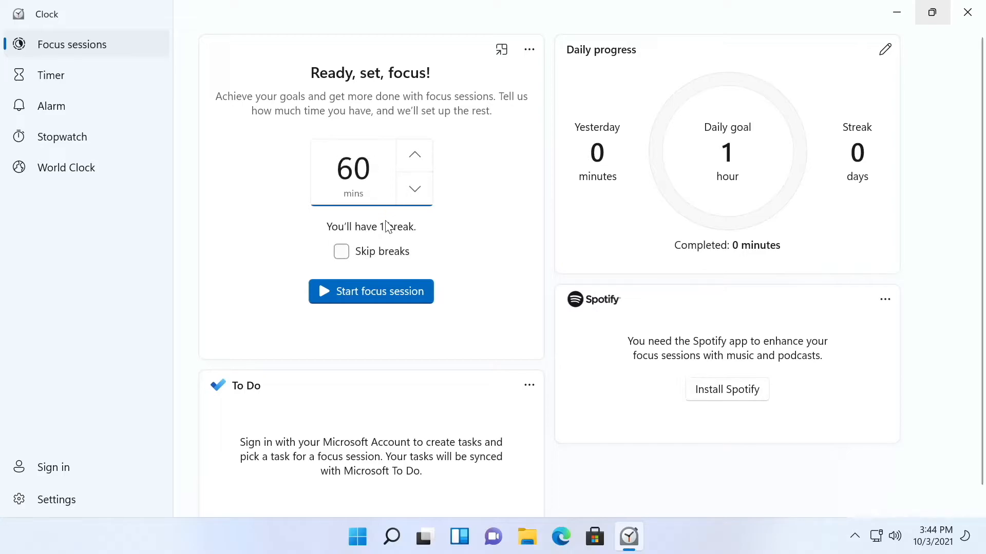
{"action": "mouse_move", "coordinate": [402, 239]}
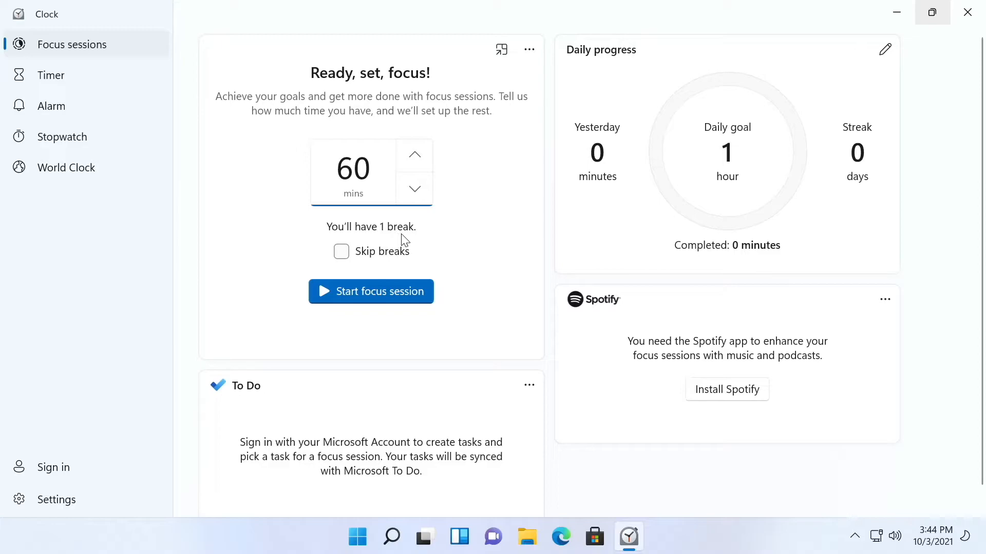
{"action": "mouse_move", "coordinate": [394, 300]}
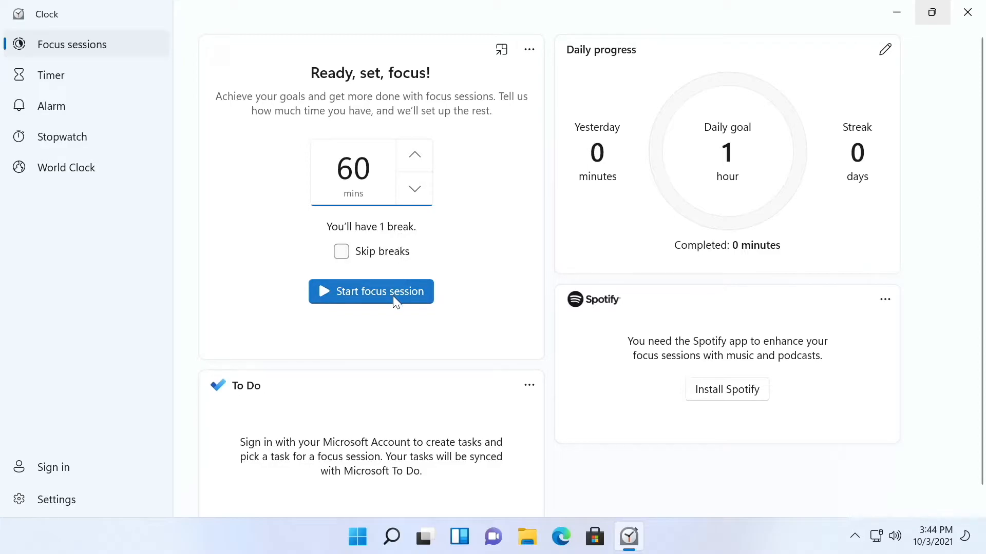
{"action": "mouse_move", "coordinate": [336, 450]}
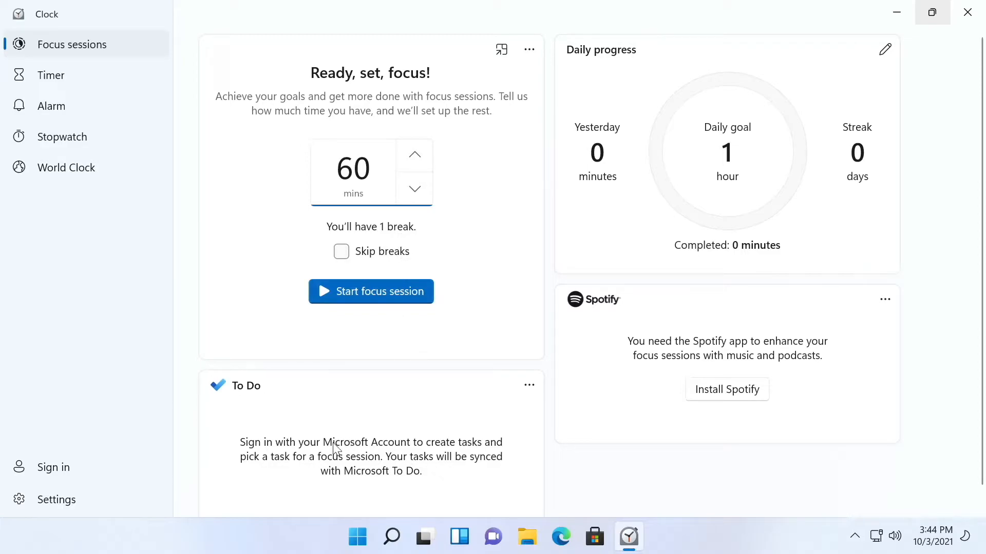
{"action": "mouse_move", "coordinate": [421, 461]}
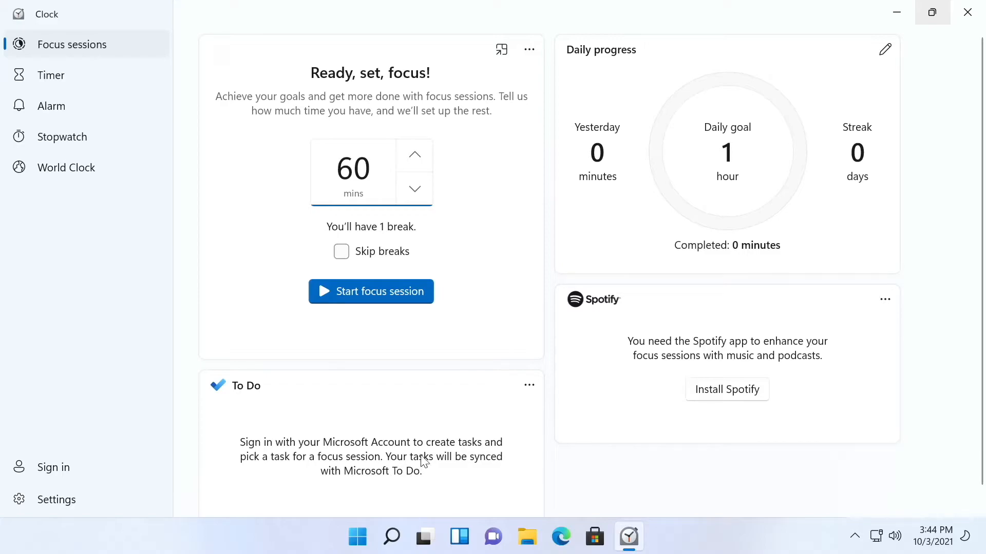
{"action": "mouse_move", "coordinate": [755, 428]}
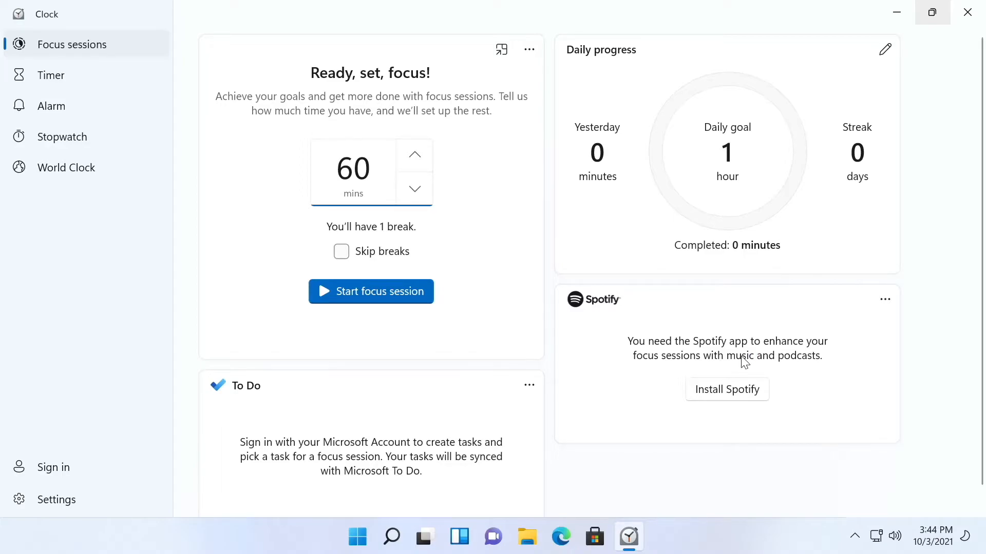
{"action": "mouse_move", "coordinate": [683, 37]}
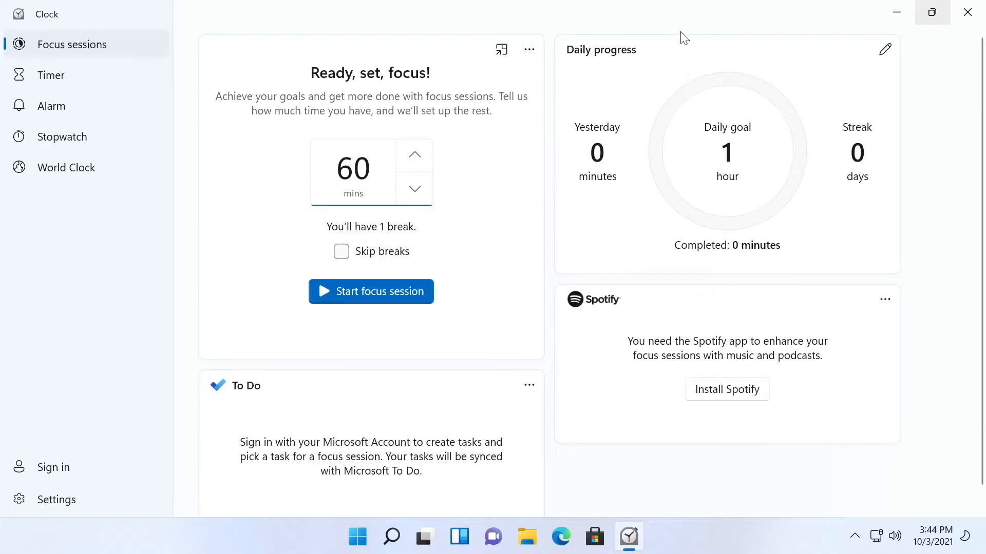
{"action": "mouse_move", "coordinate": [717, 176]}
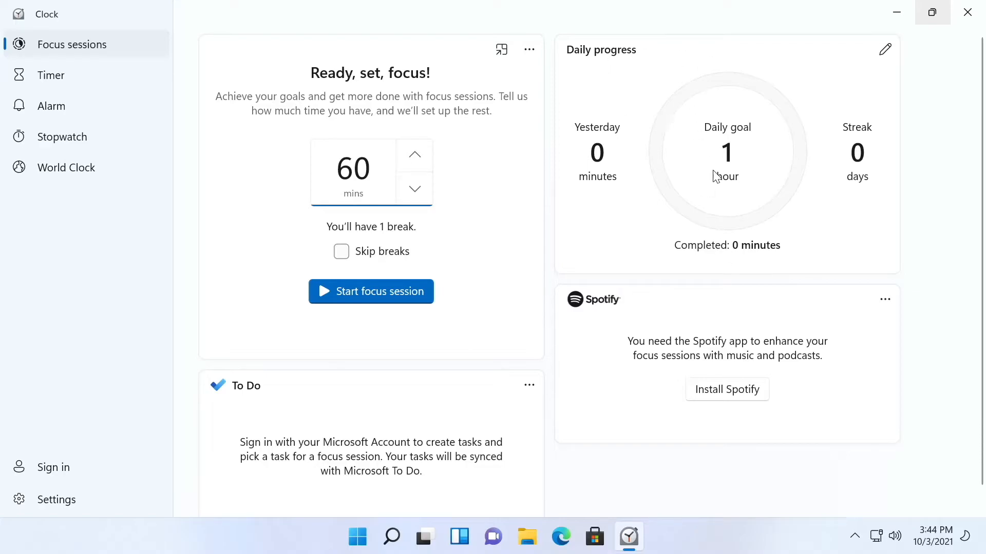
{"action": "mouse_move", "coordinate": [812, 183]}
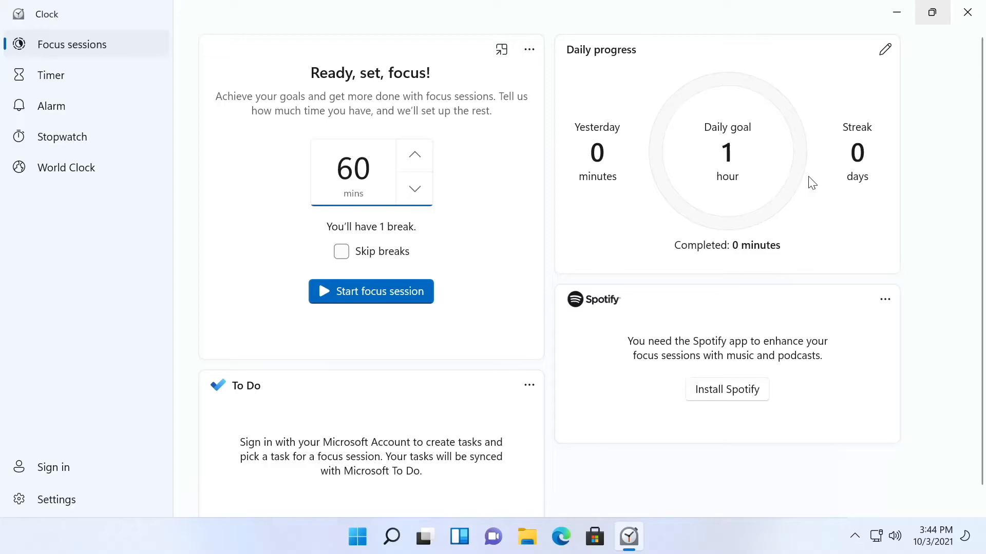
{"action": "mouse_move", "coordinate": [652, 219]}
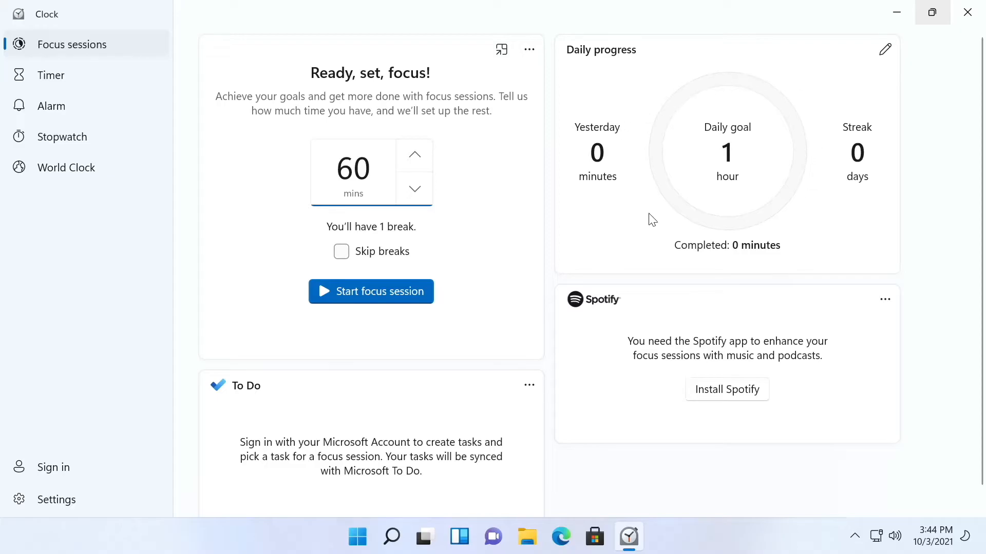
{"action": "mouse_move", "coordinate": [878, 65]}
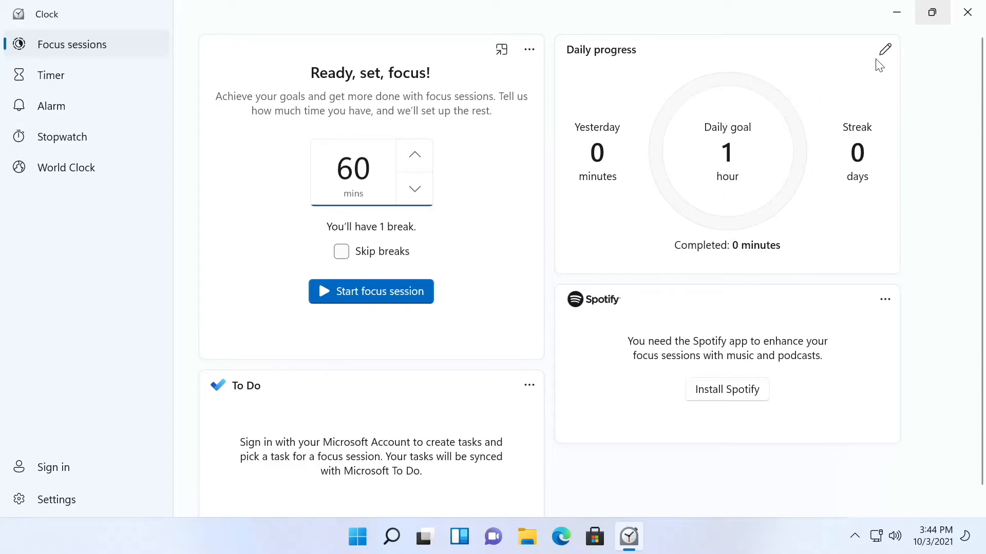
{"action": "left_click", "coordinate": [885, 50]}
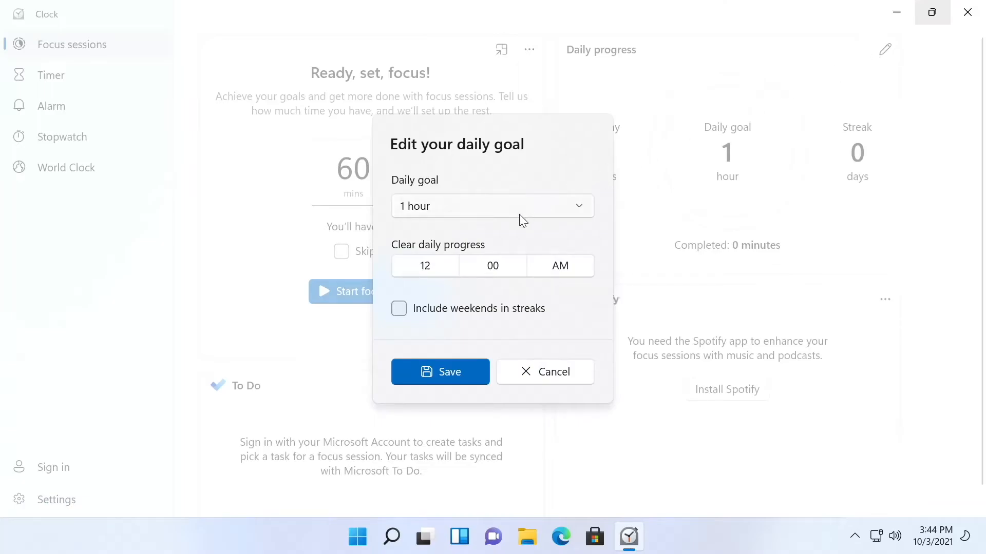
{"action": "left_click", "coordinate": [493, 206]}
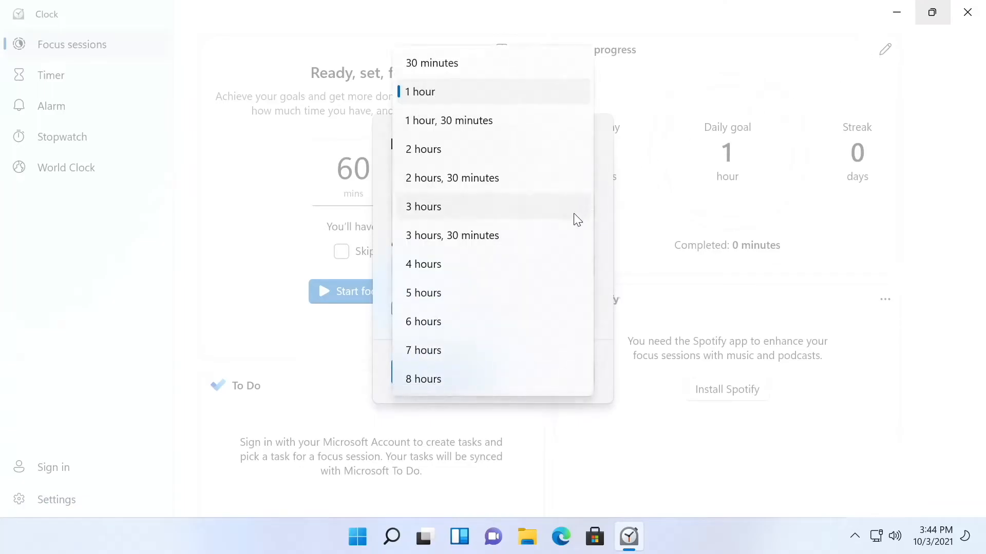
{"action": "mouse_move", "coordinate": [465, 284]}
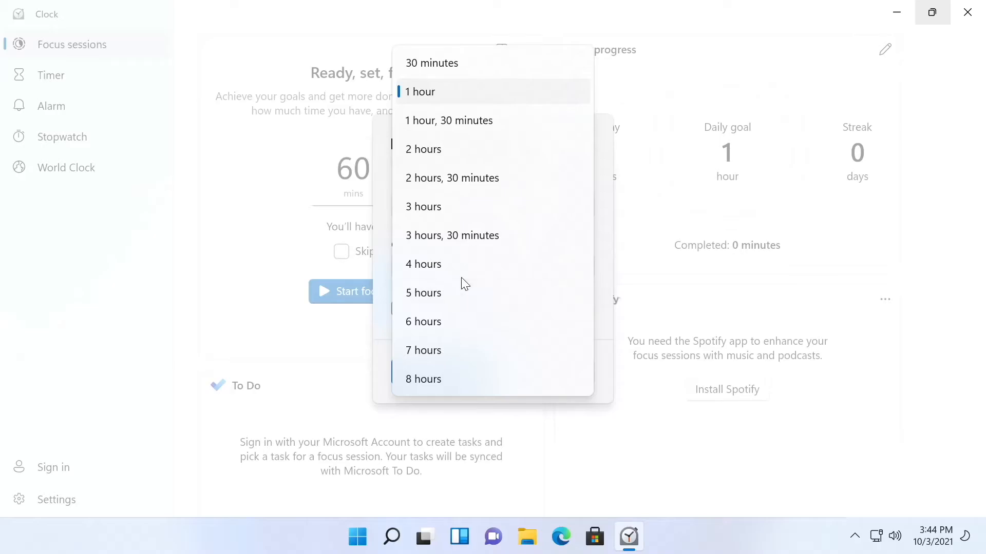
{"action": "mouse_move", "coordinate": [462, 307]}
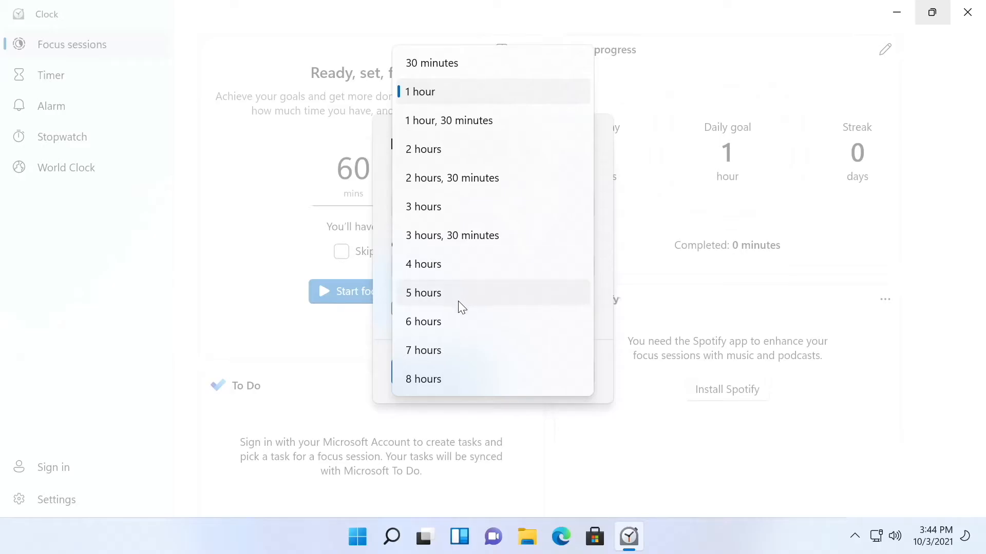
{"action": "mouse_move", "coordinate": [503, 68]}
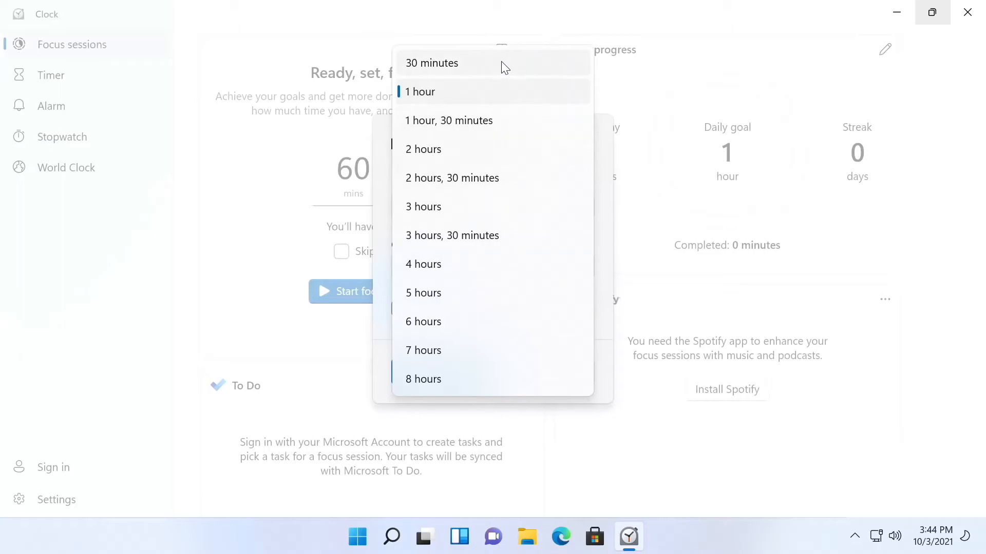
{"action": "left_click", "coordinate": [419, 92]}
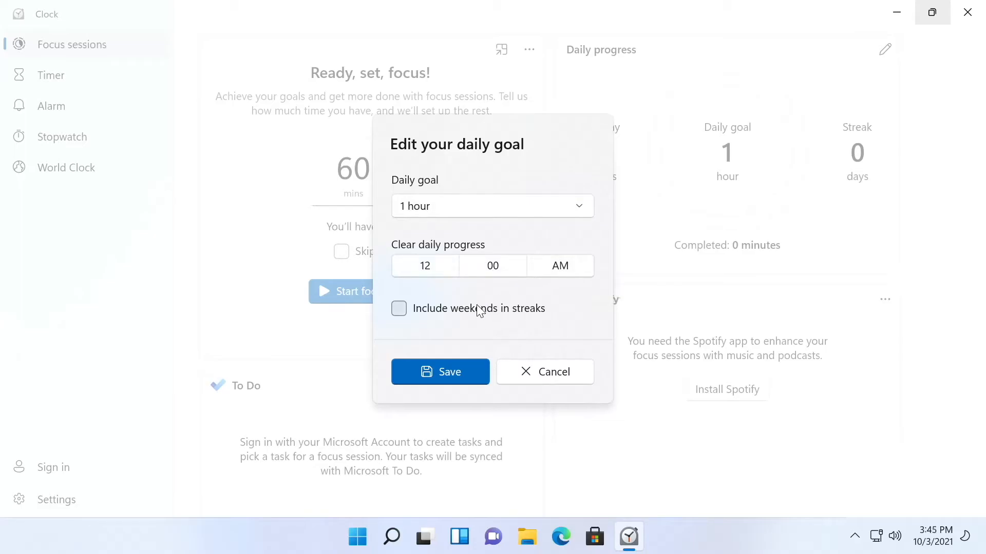
{"action": "mouse_move", "coordinate": [450, 372]}
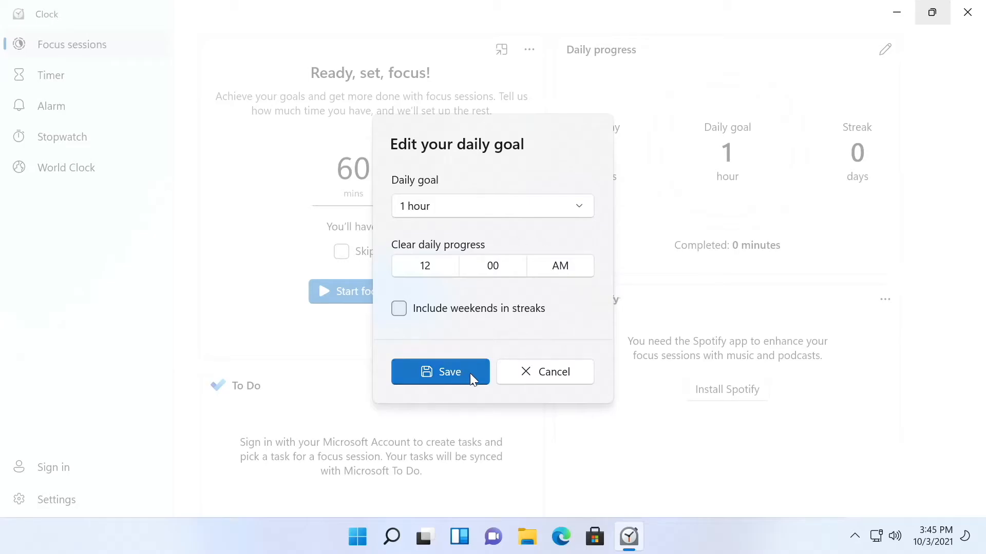
{"action": "left_click", "coordinate": [440, 372]}
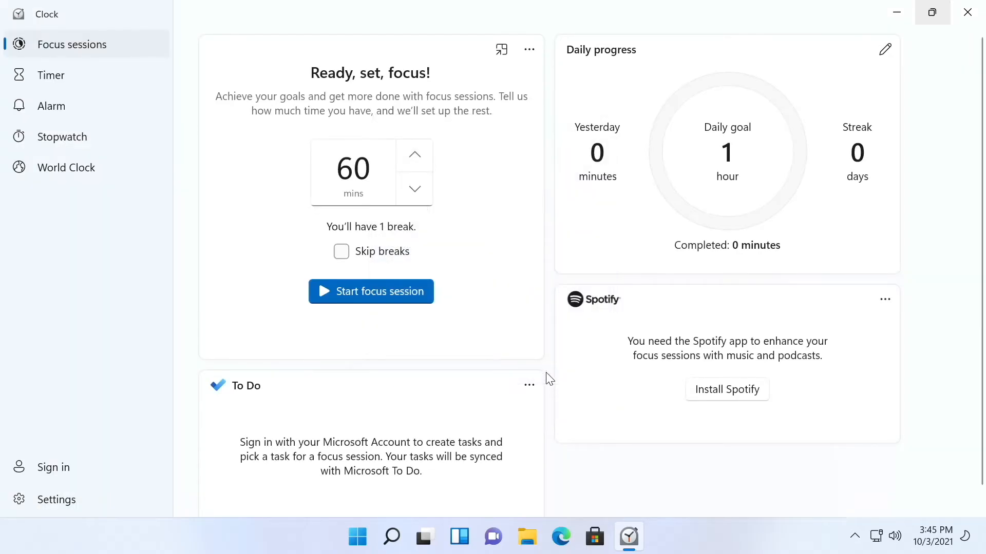
{"action": "mouse_move", "coordinate": [420, 259]}
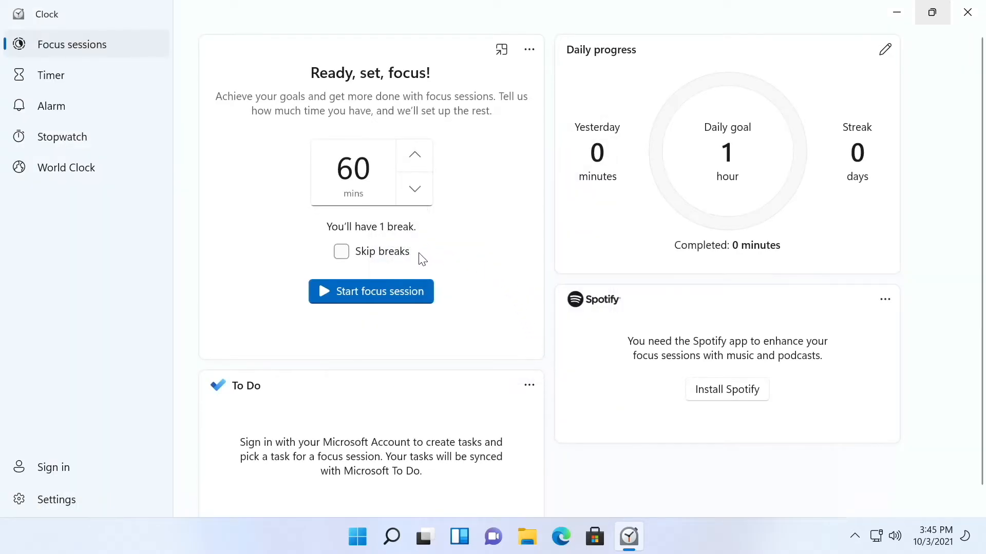
Start the 60-minute session with breaks kept, counting down focus 1 of 2.
{"action": "left_click", "coordinate": [370, 291]}
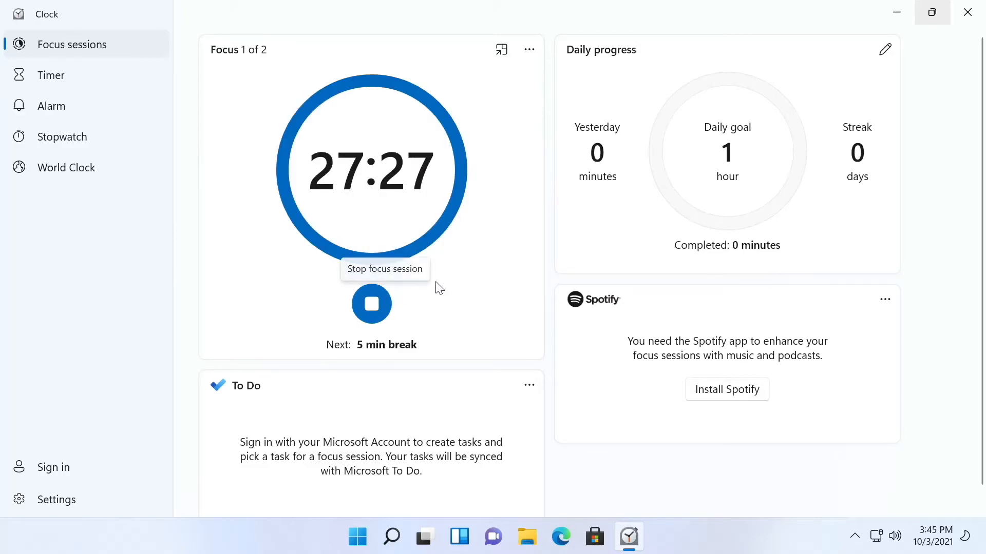
{"action": "mouse_move", "coordinate": [454, 356]}
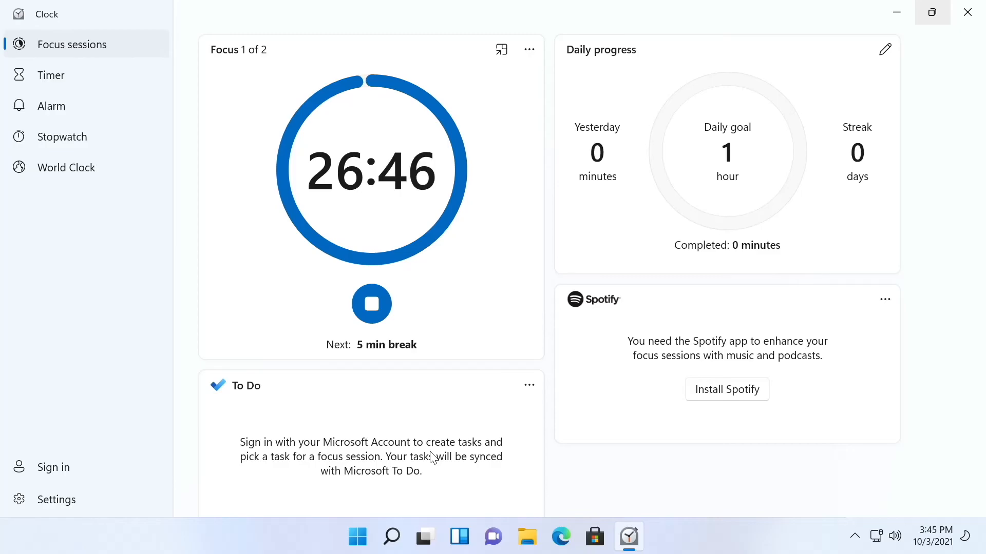
Stop the running session, returning to the 60-minute setup with one break.
{"action": "left_click", "coordinate": [371, 303]}
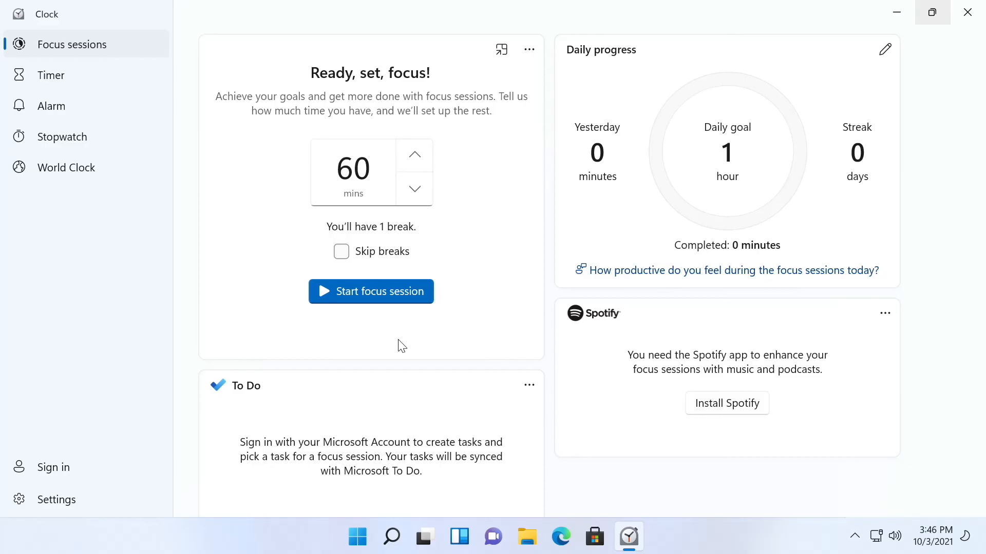
{"action": "mouse_move", "coordinate": [400, 346]}
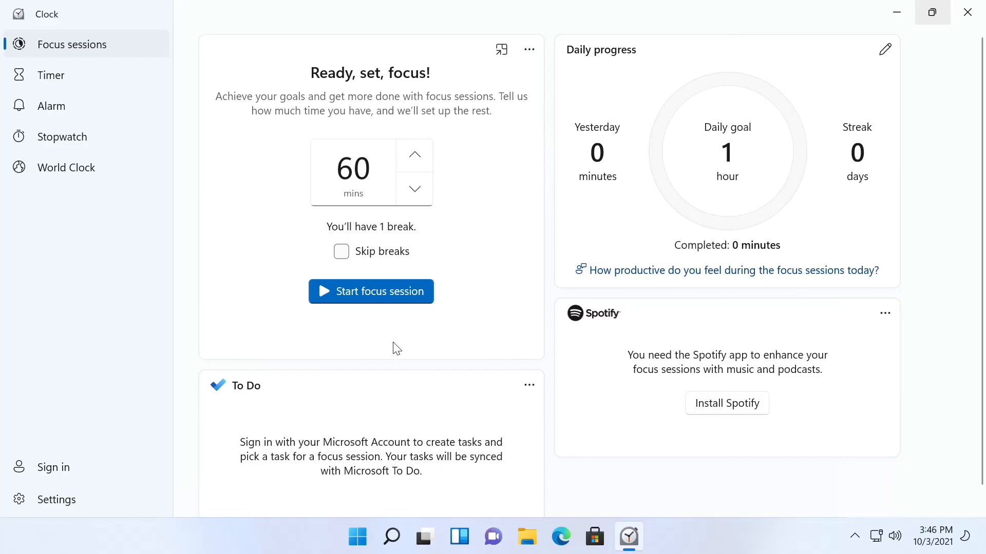
{"action": "mouse_move", "coordinate": [431, 334]}
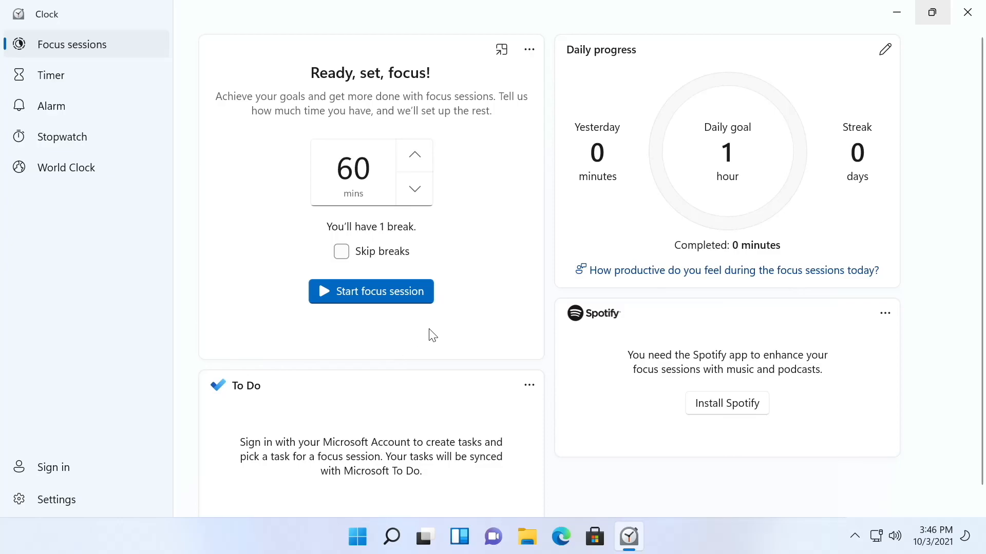